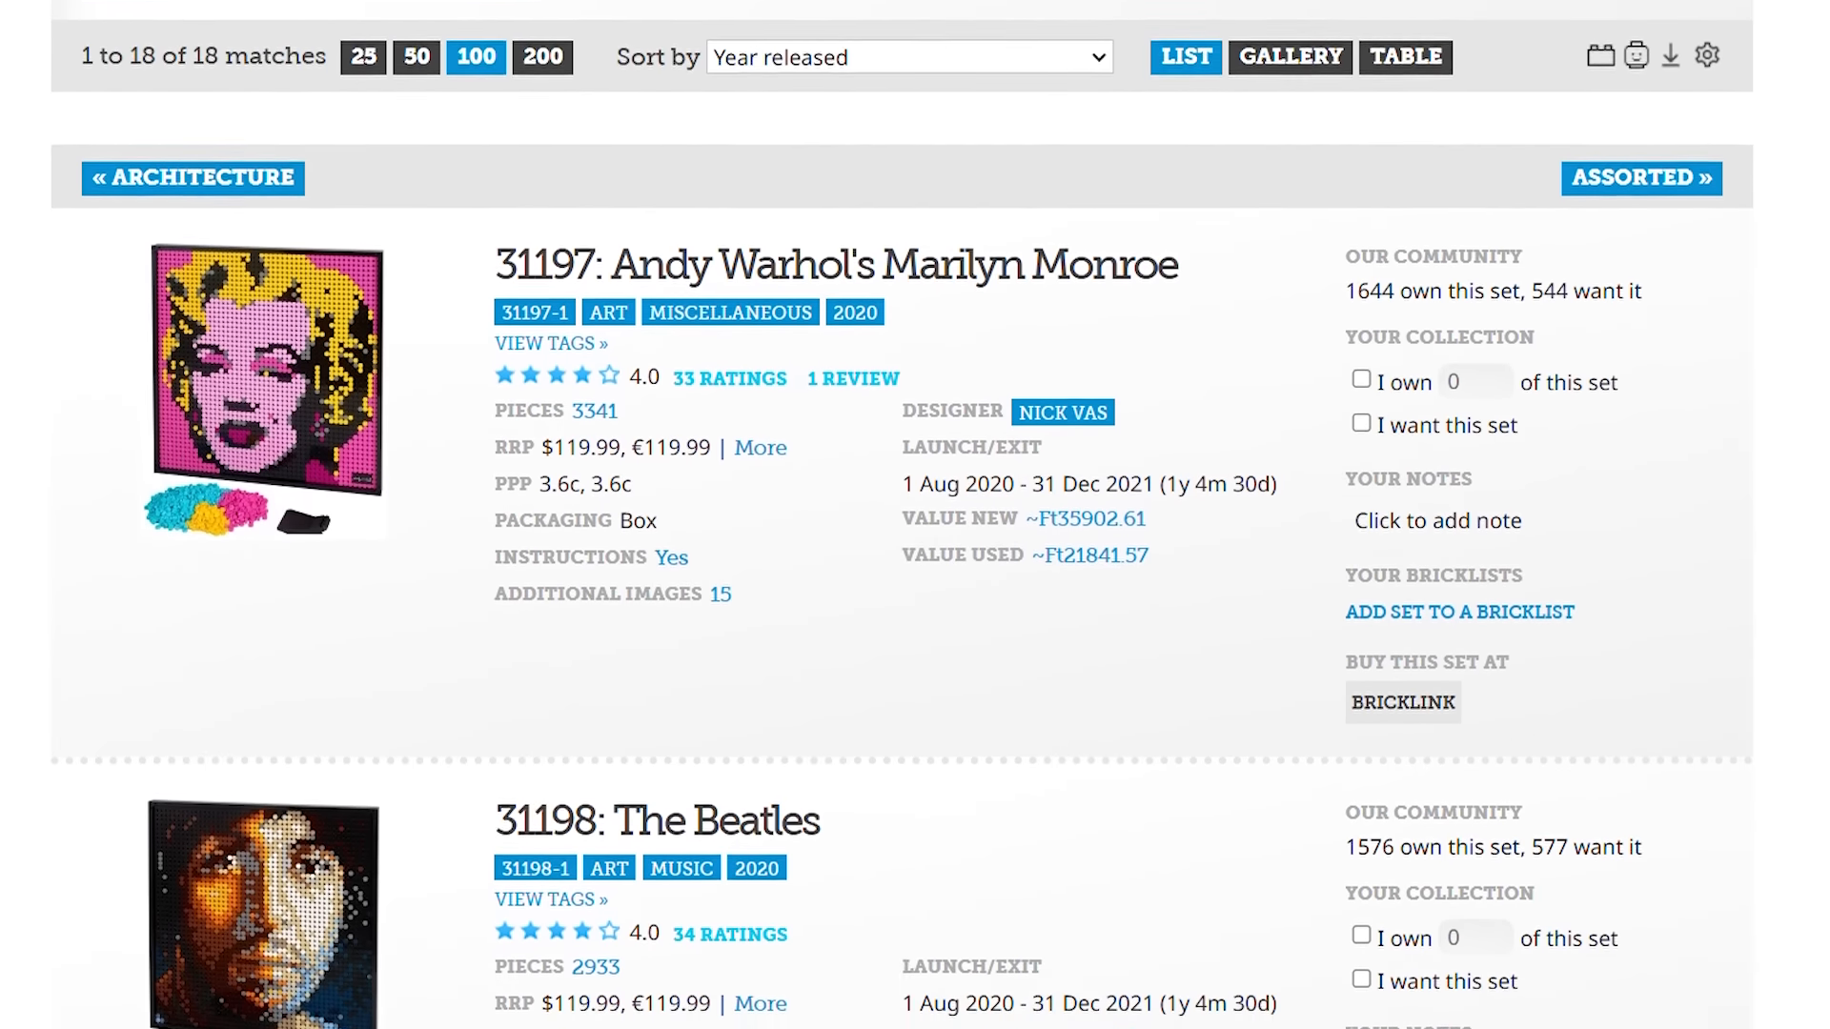
scroll("down", 3)
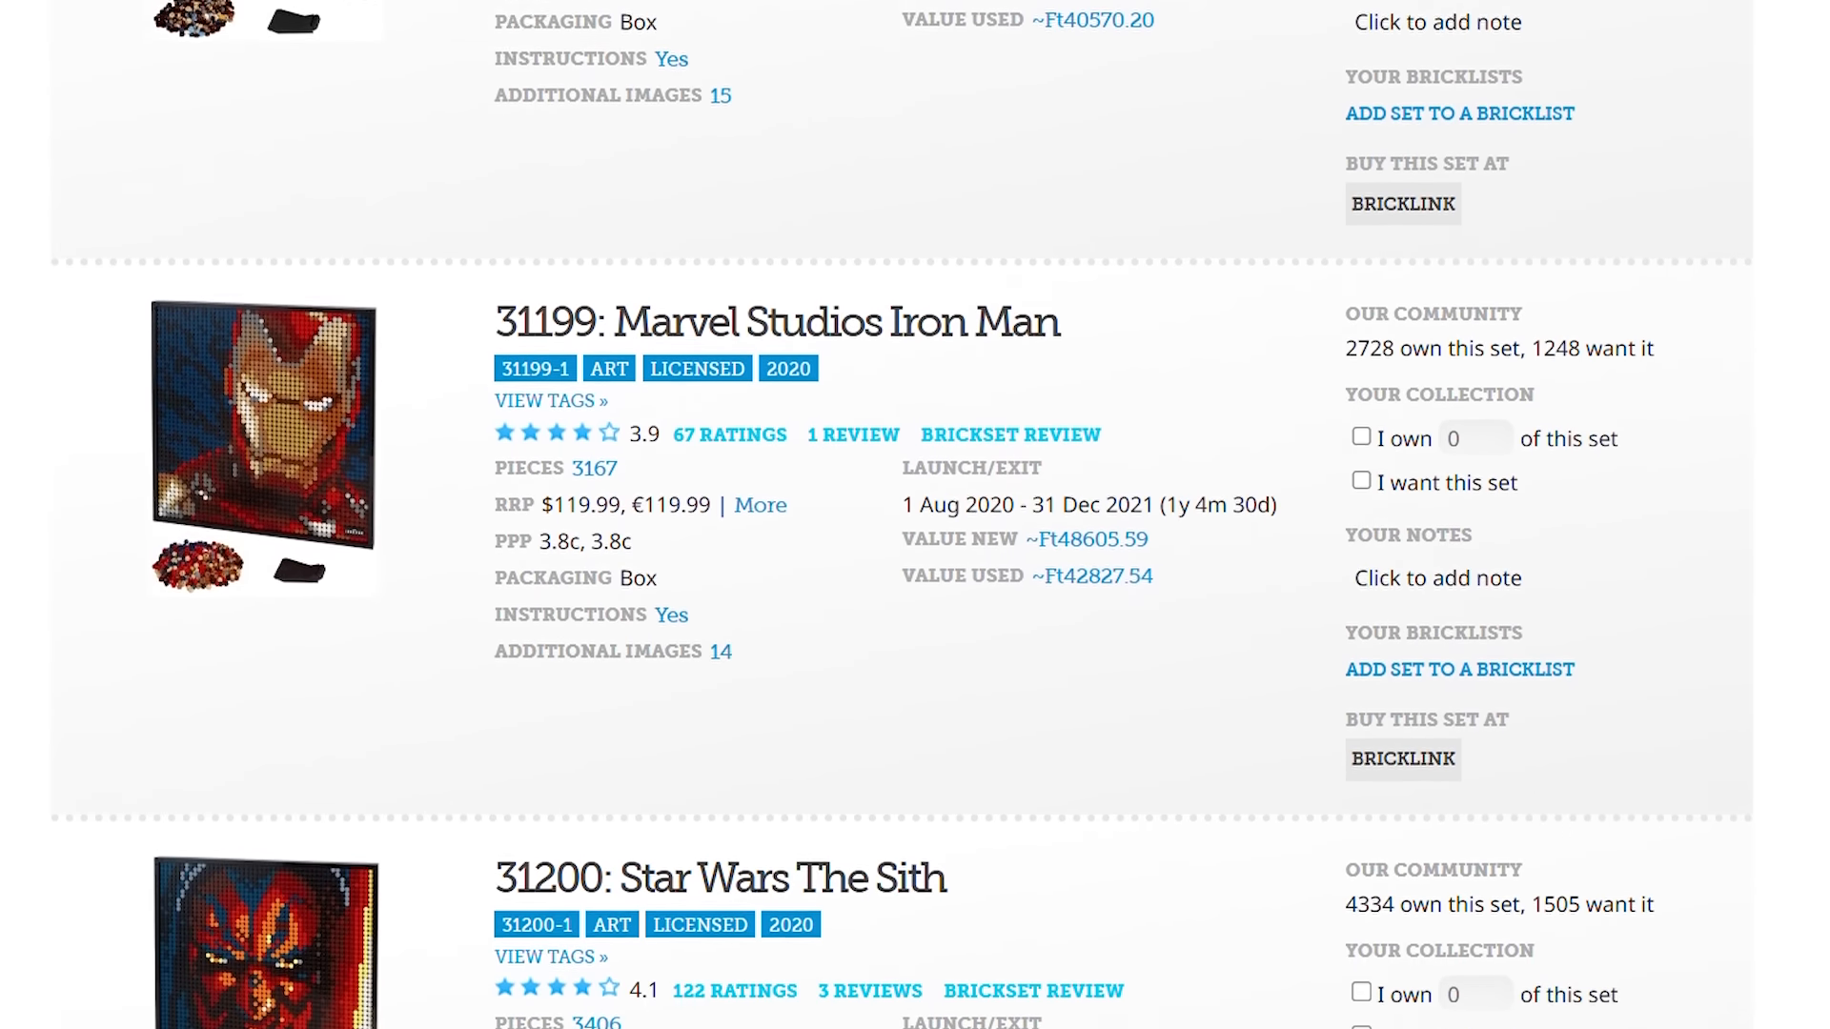
scroll("down", 3)
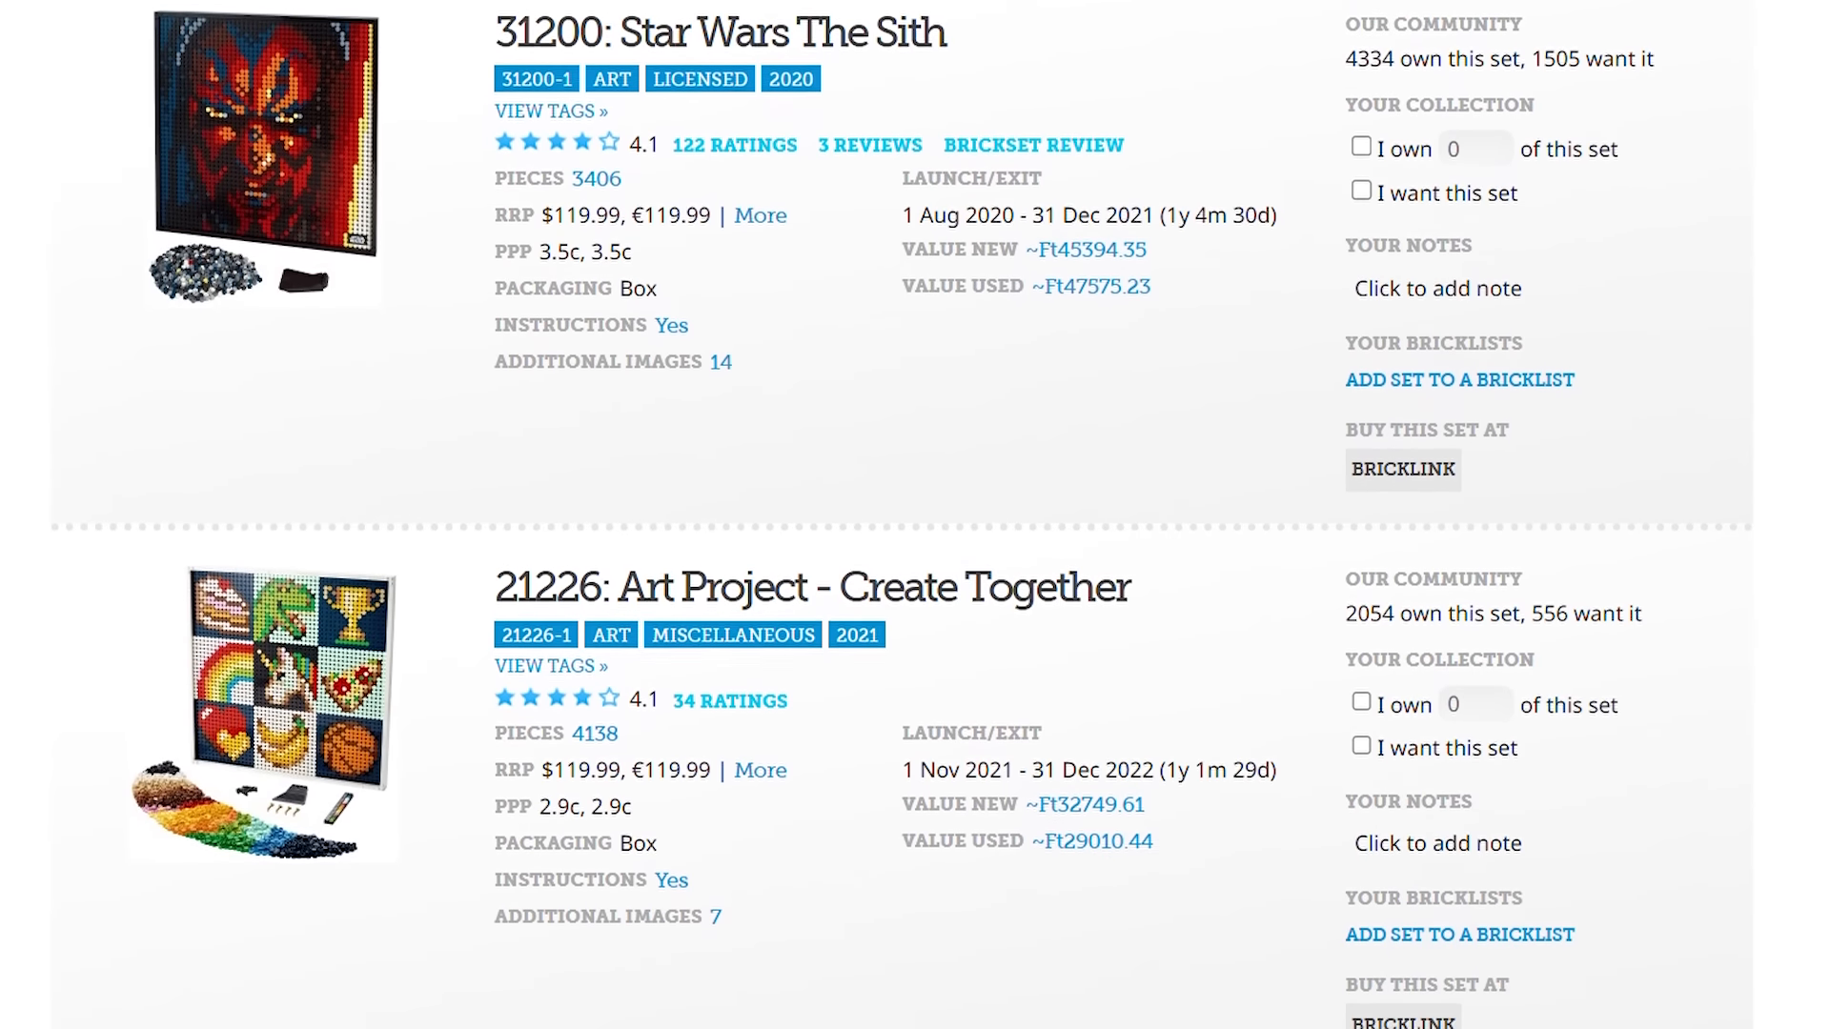
scroll("down", 3)
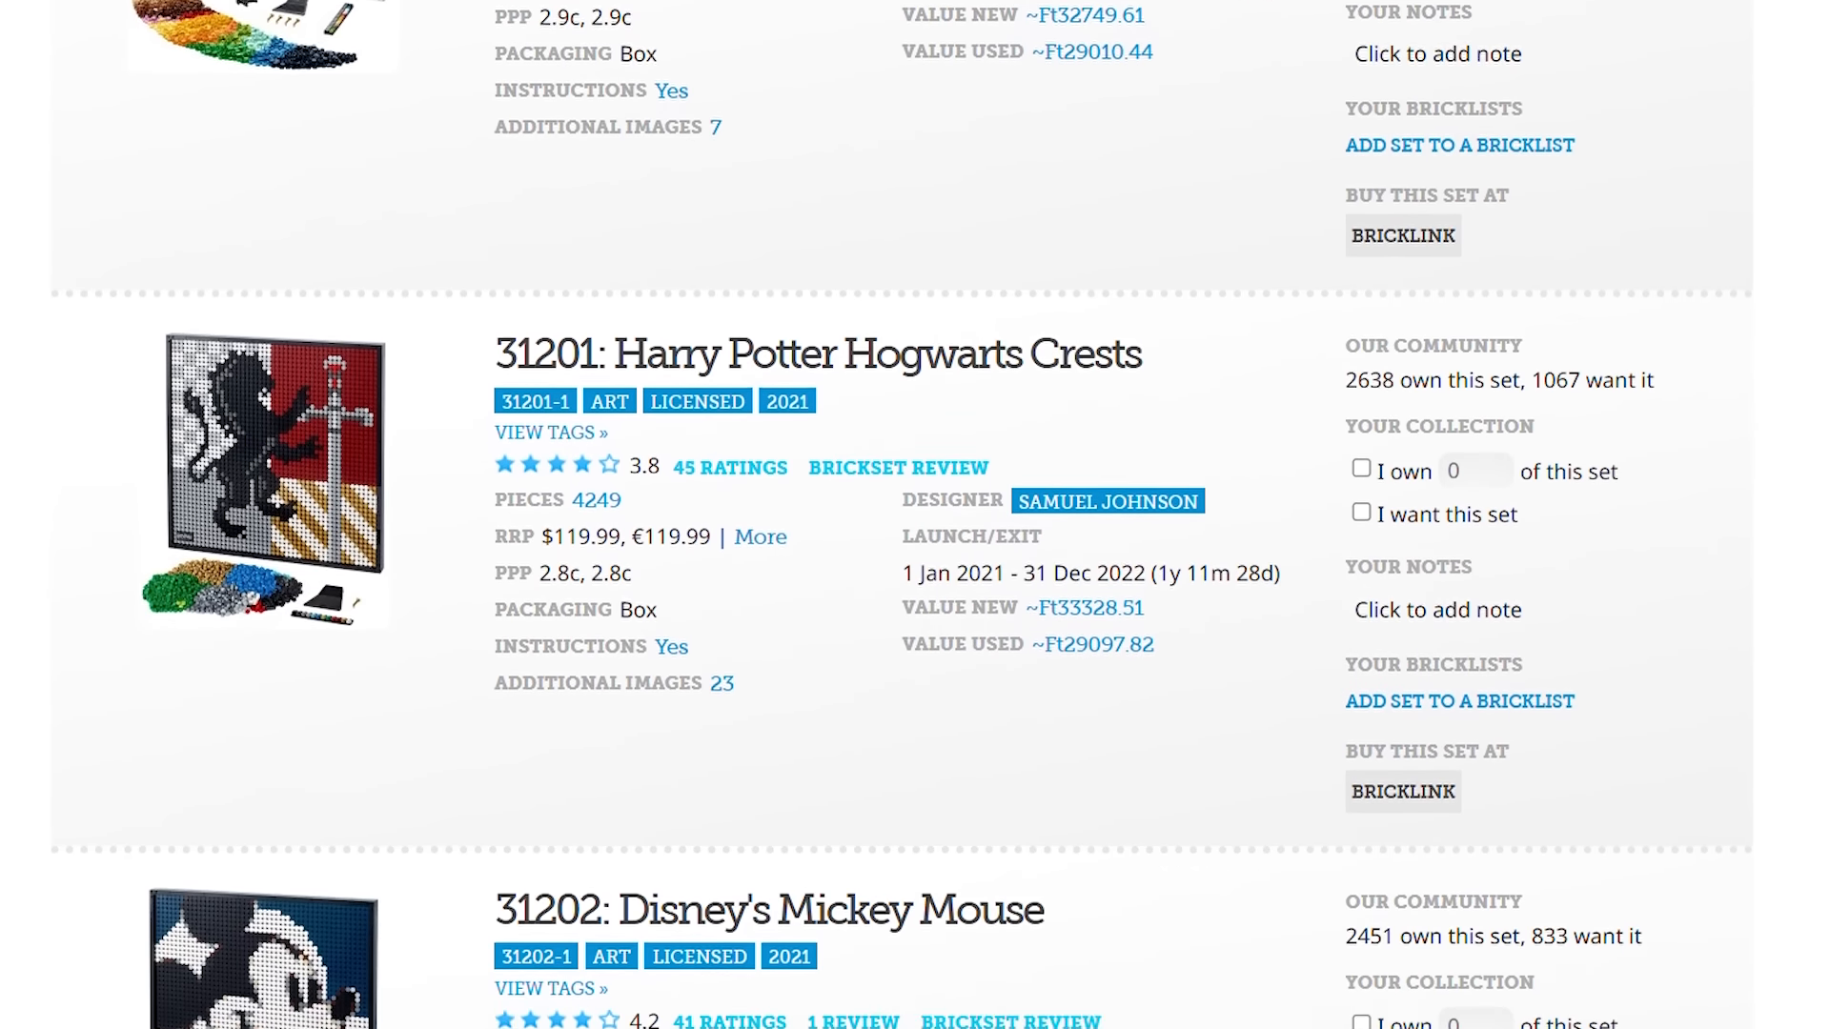
scroll("down", 3)
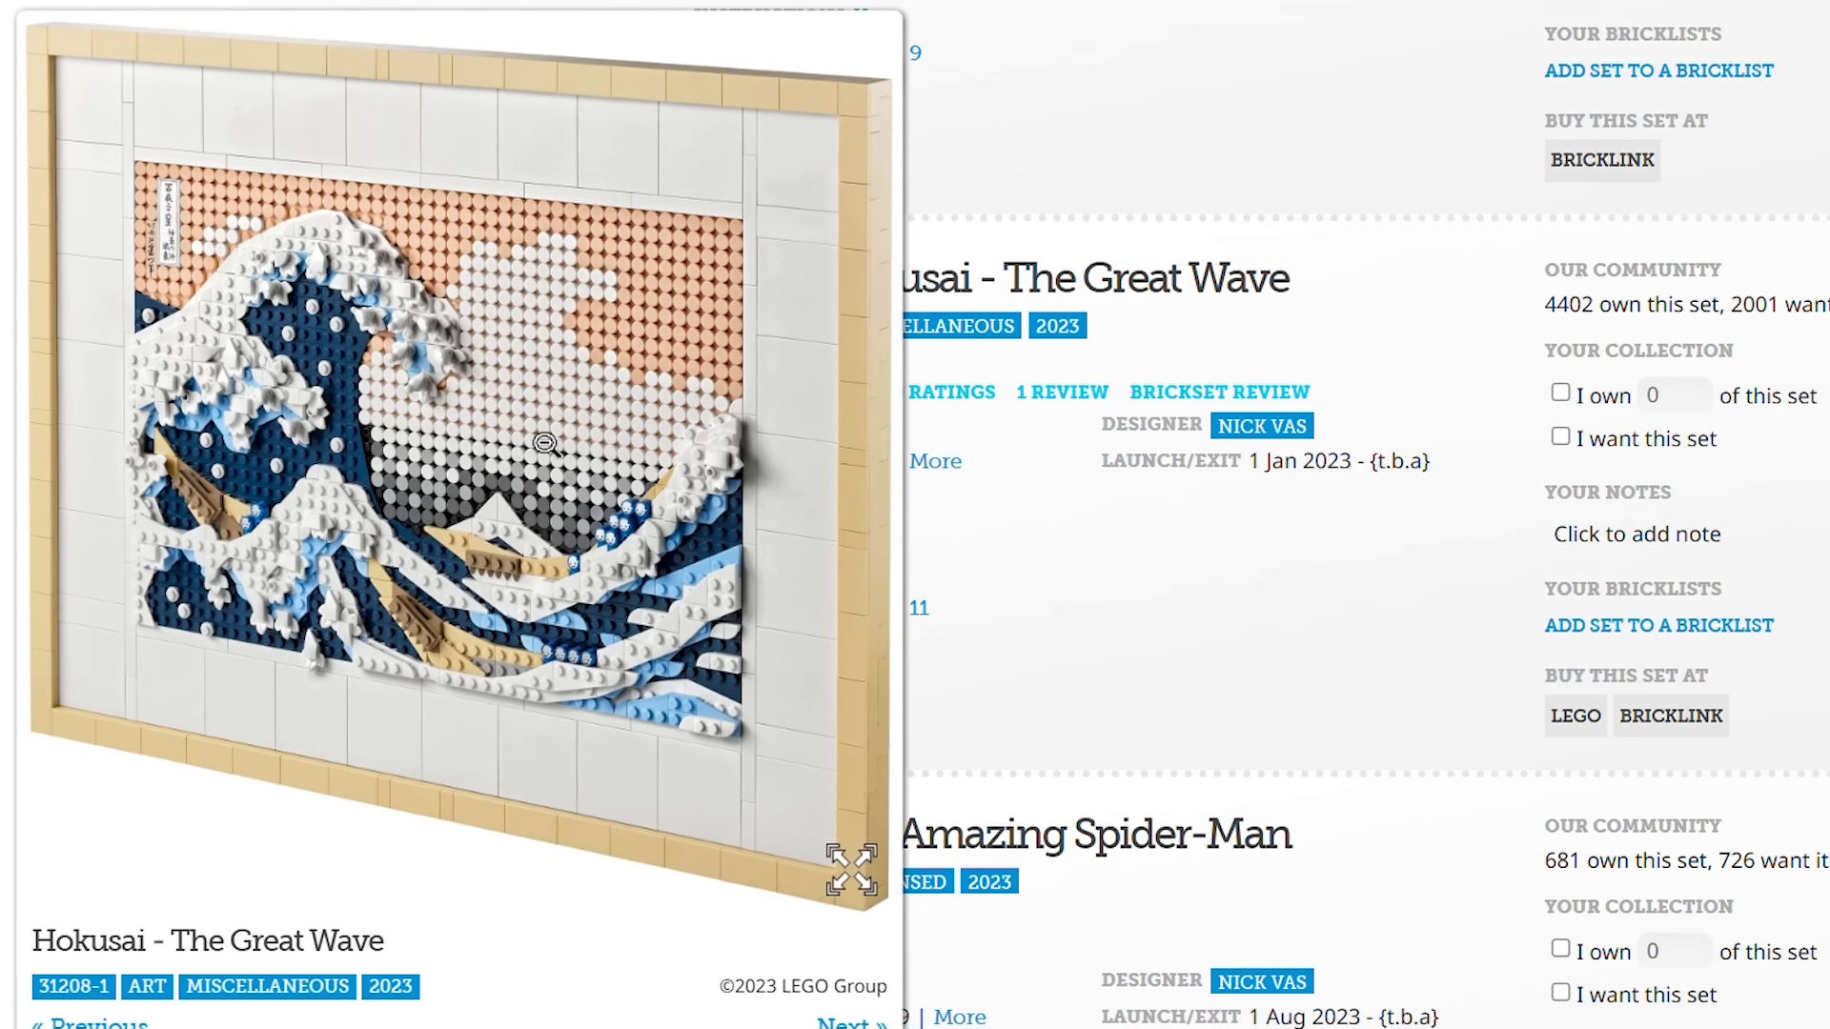
mouse_move(799, 507)
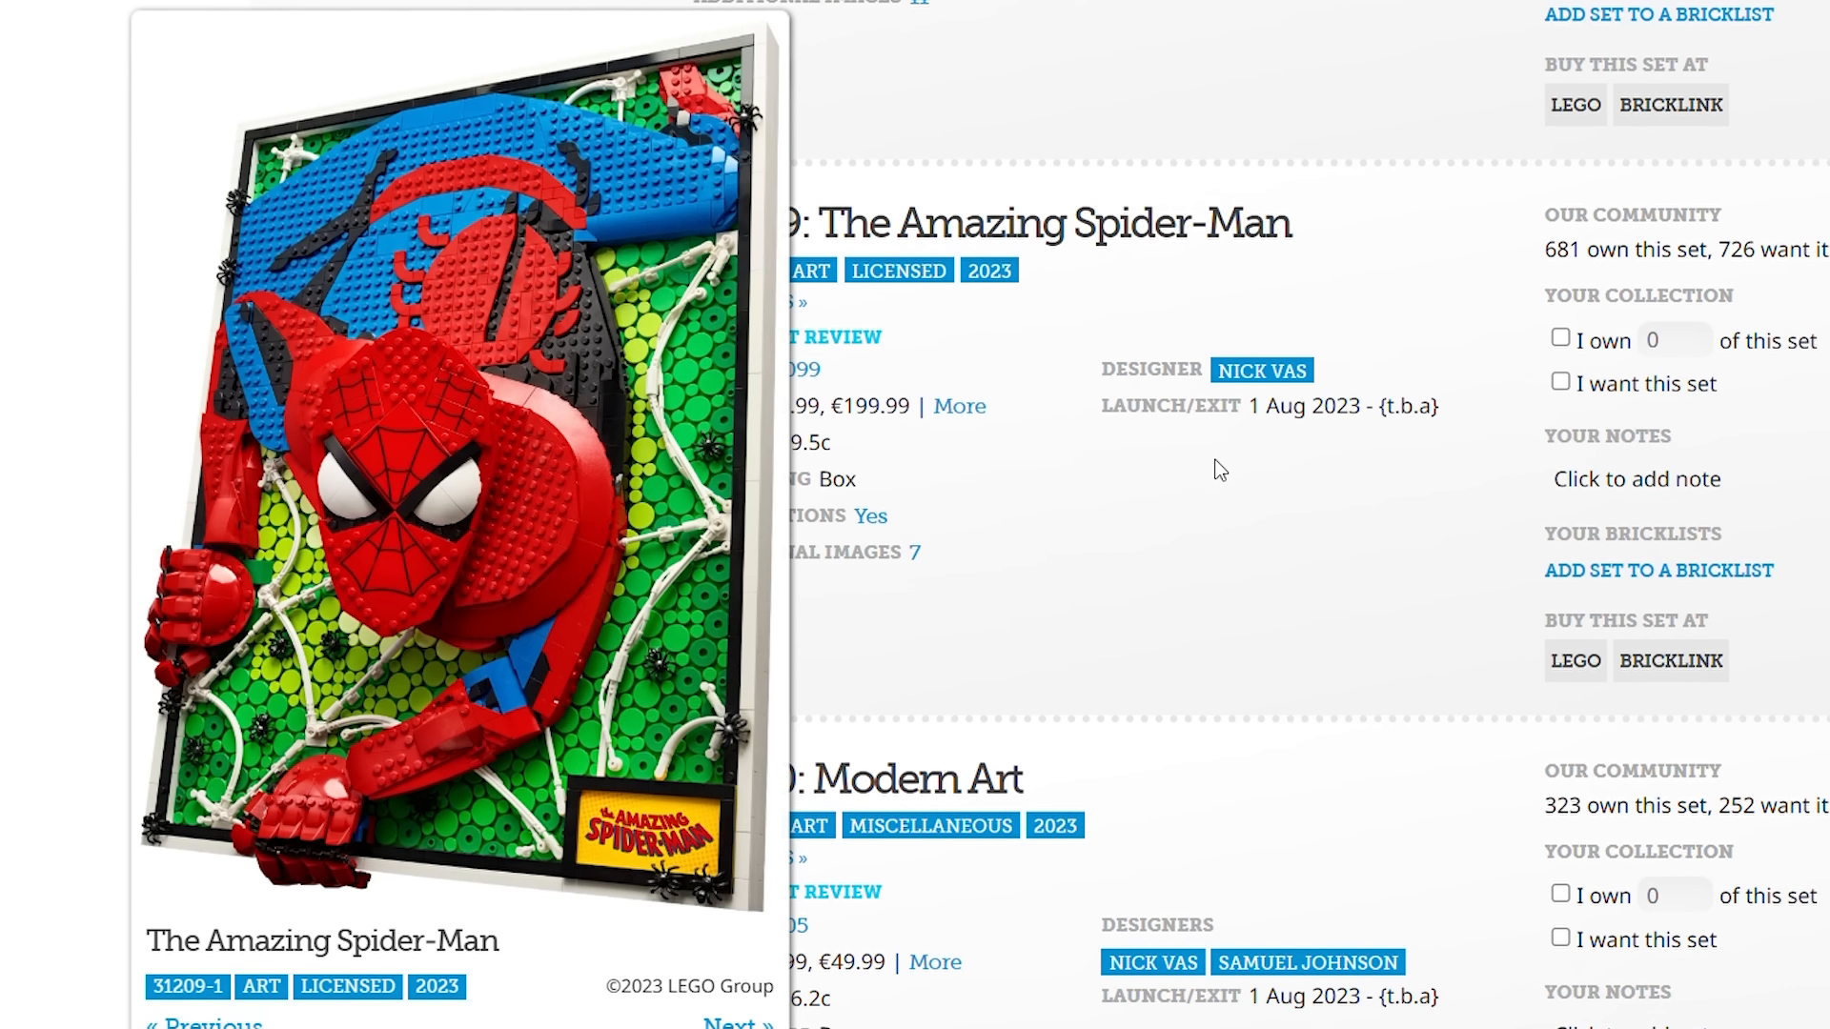
scroll("down", 3)
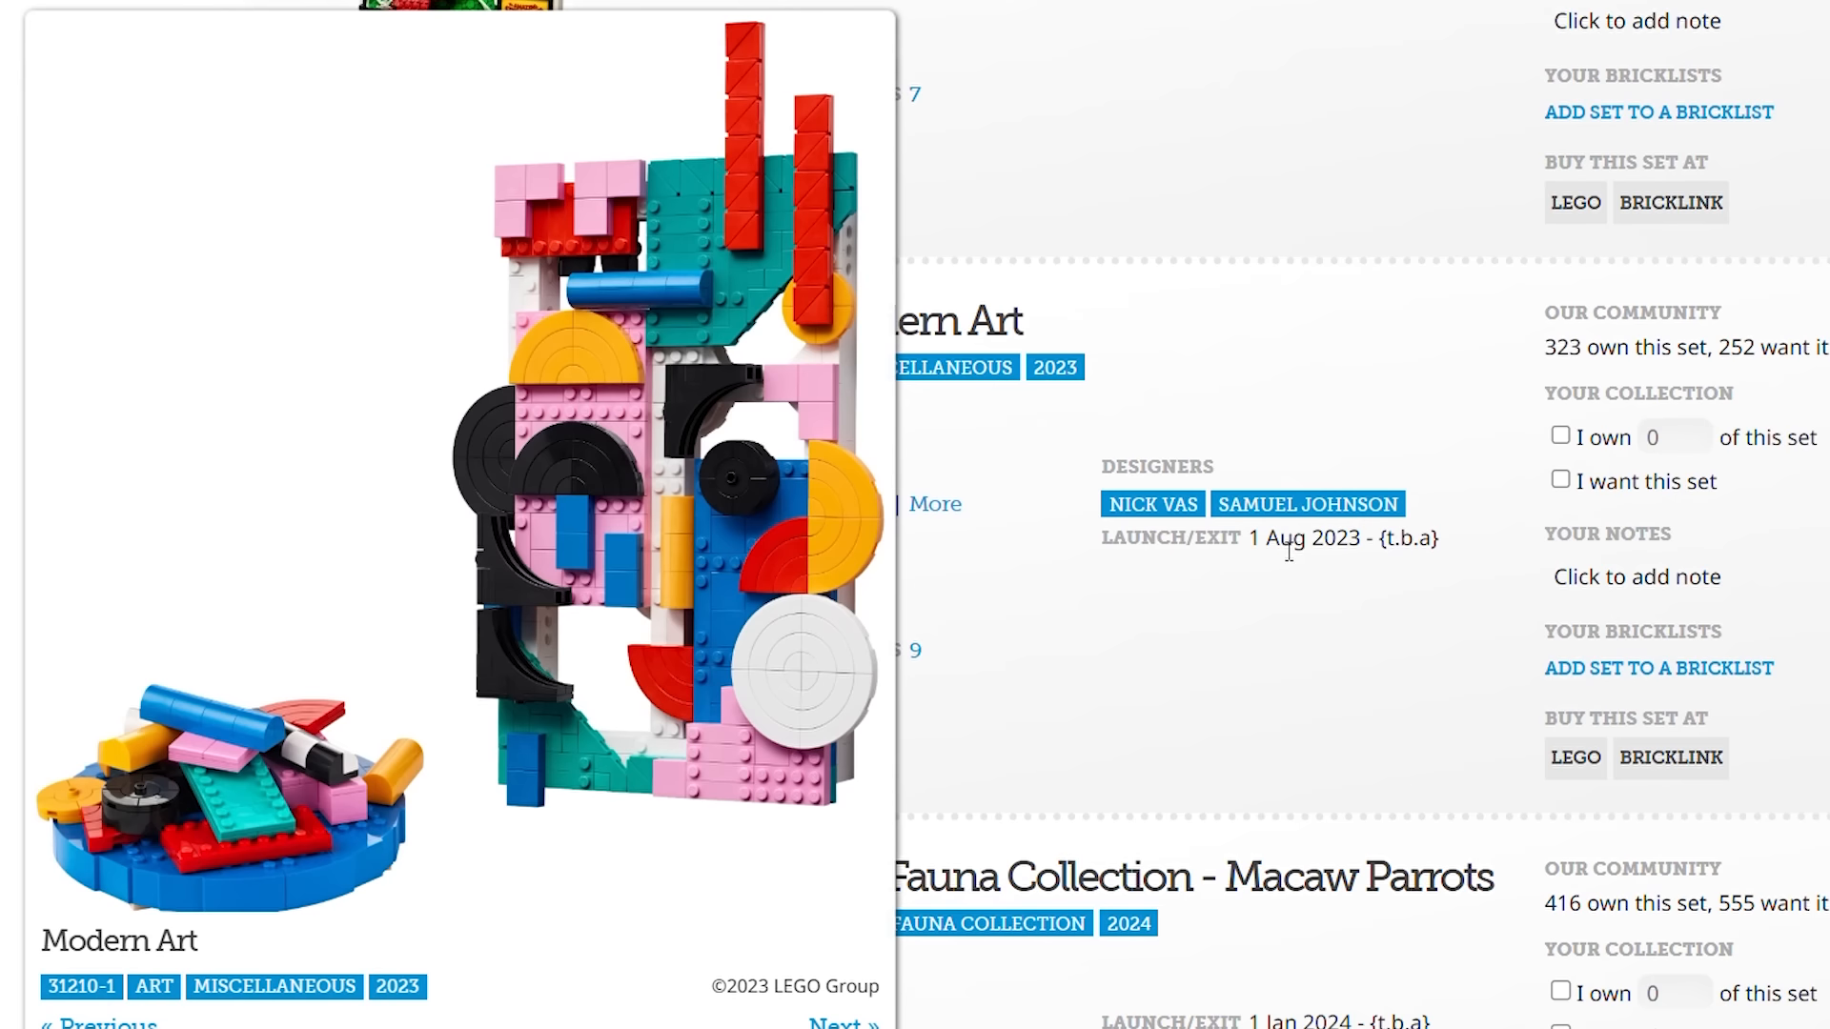
scroll("down", 3)
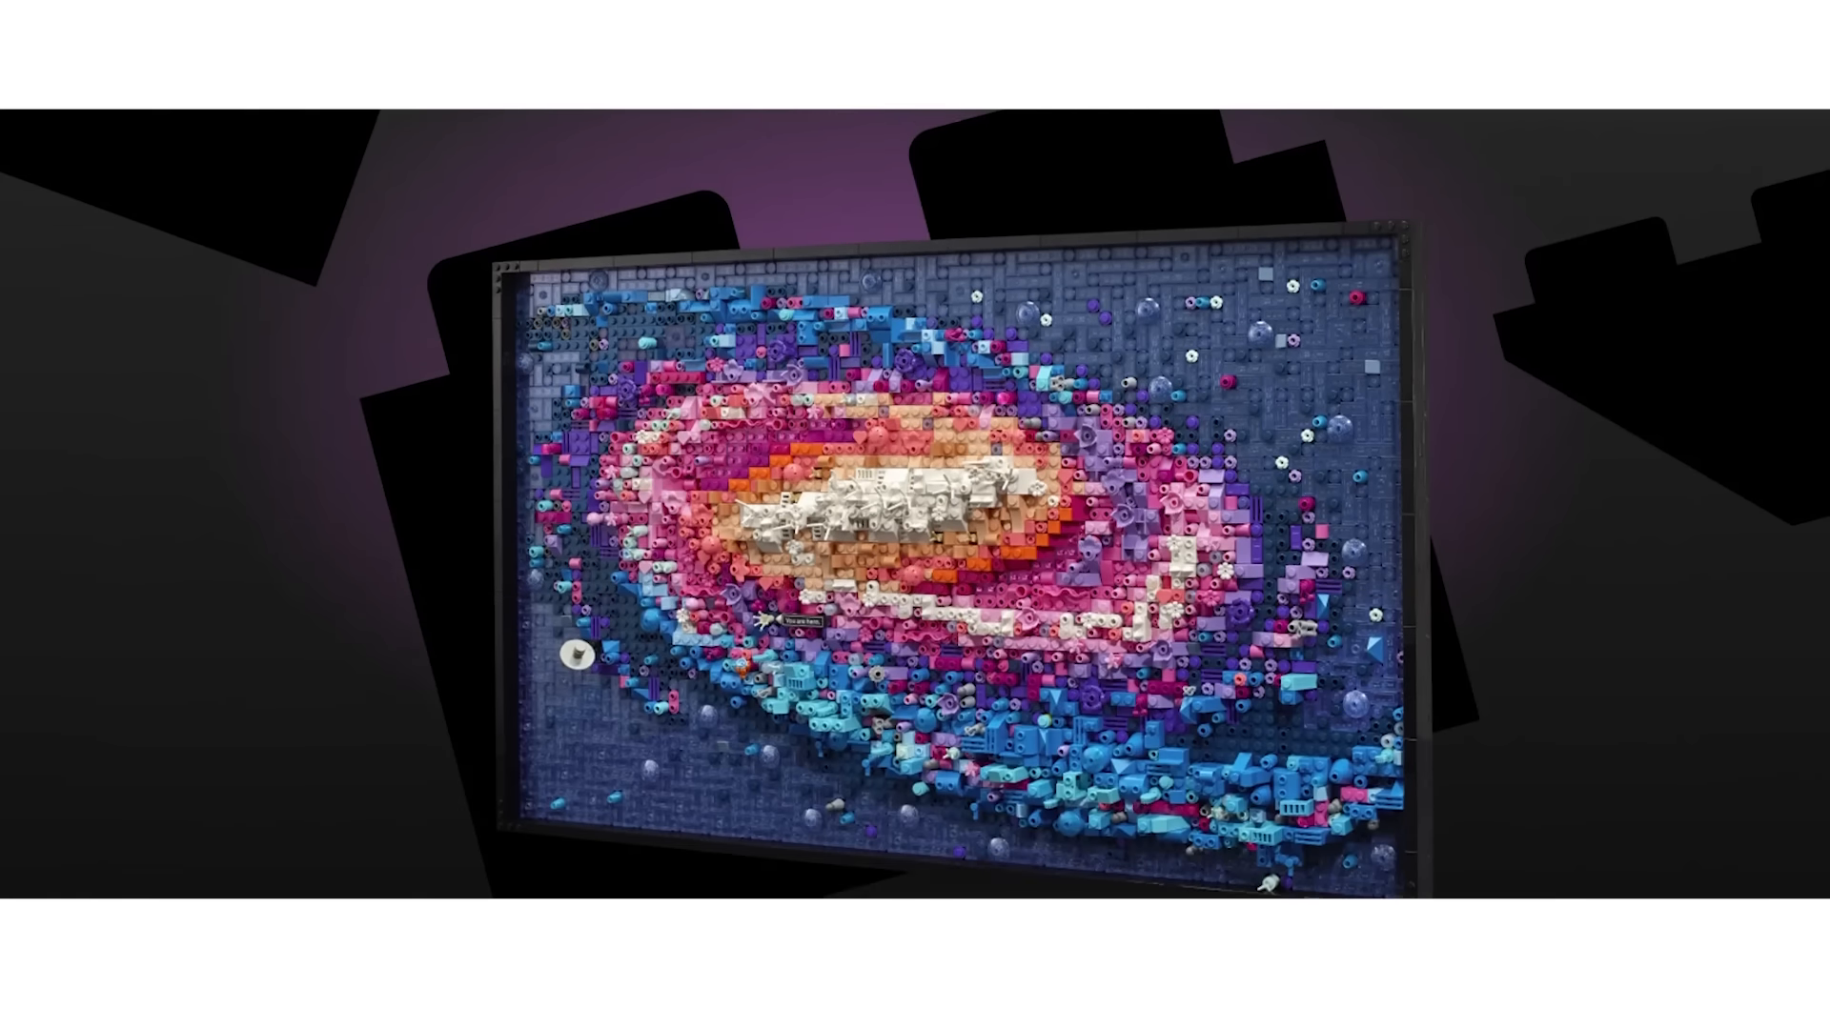
scroll("down", 3)
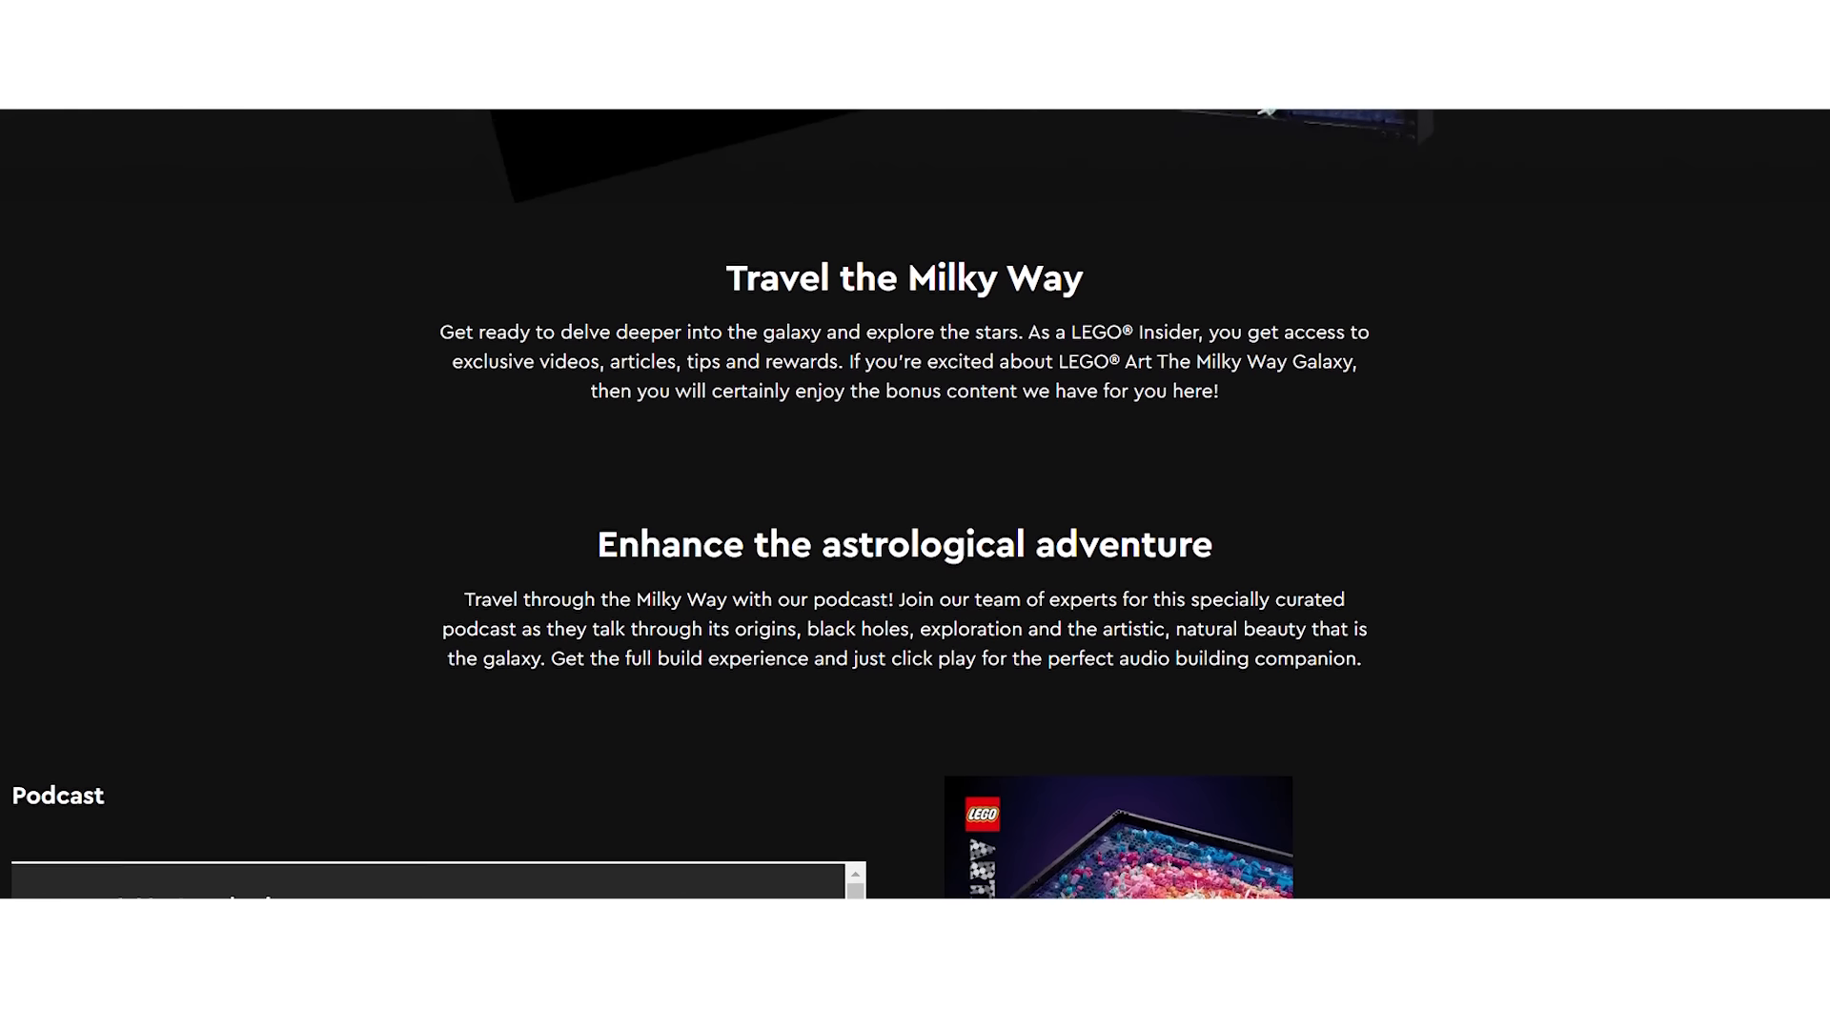
scroll("down", 3)
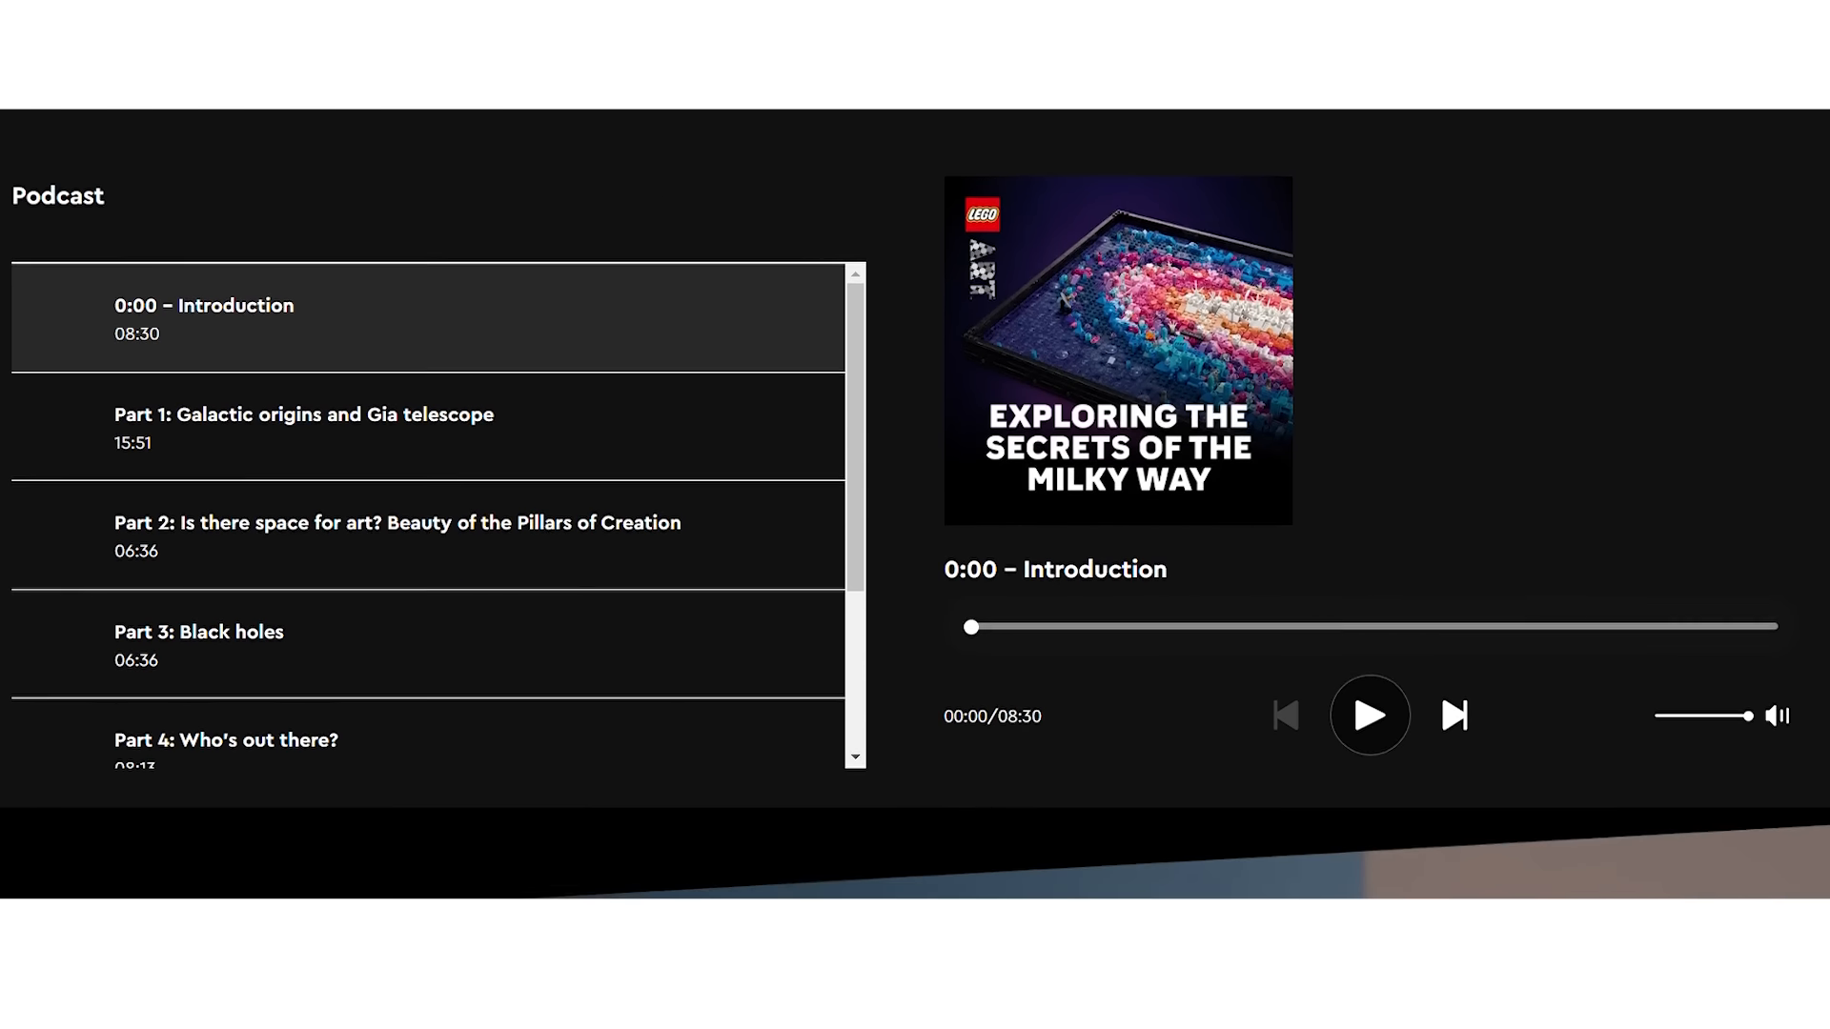
scroll("down", 3)
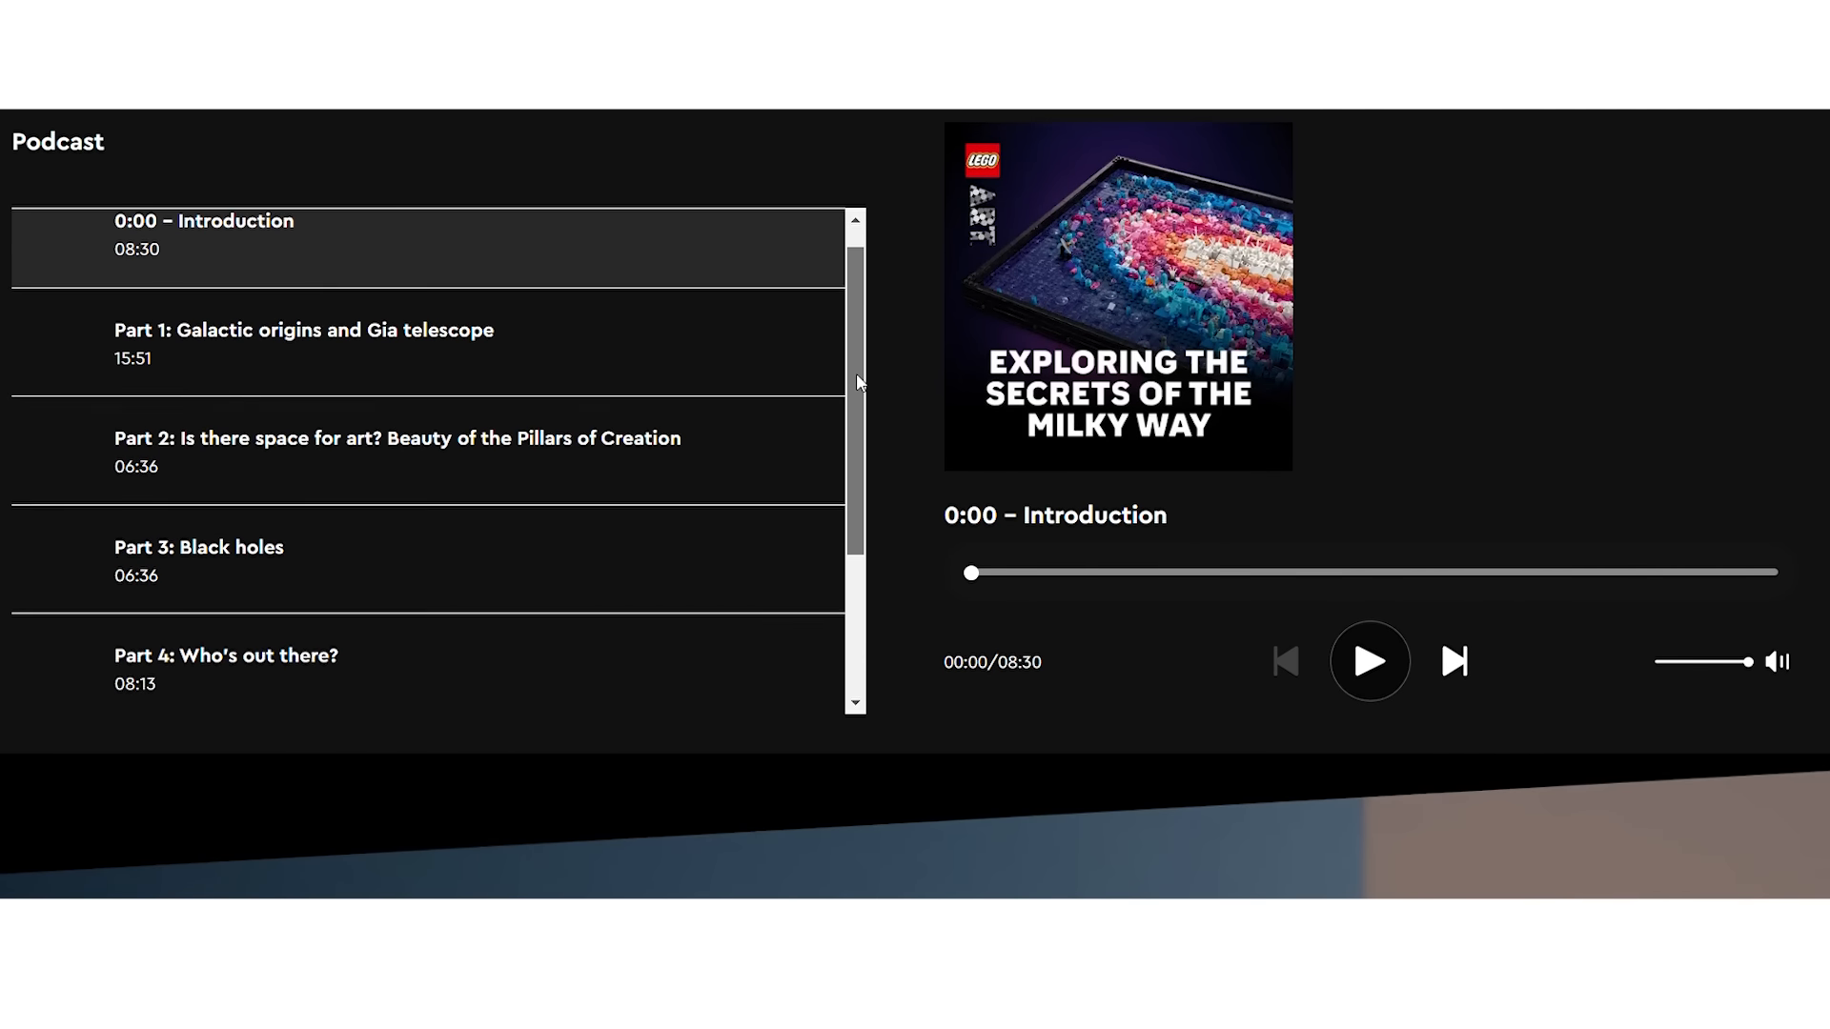
scroll("down", 3)
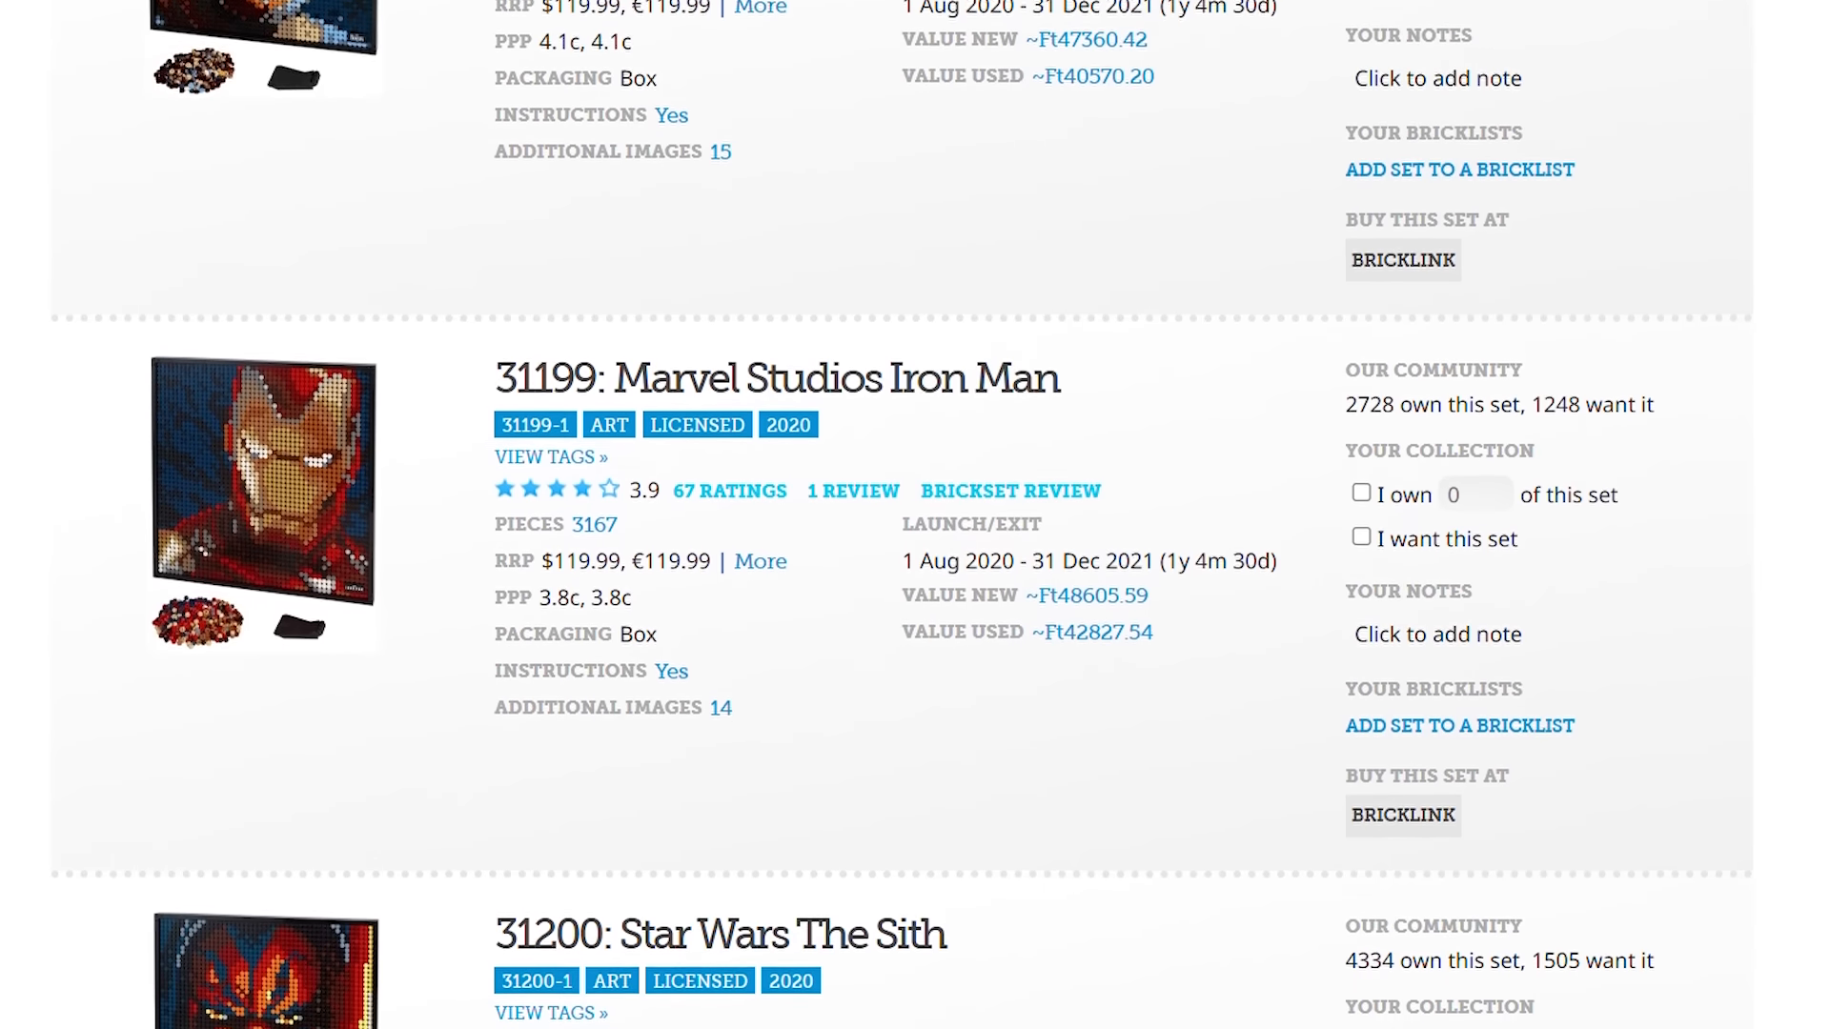
scroll("down", 3)
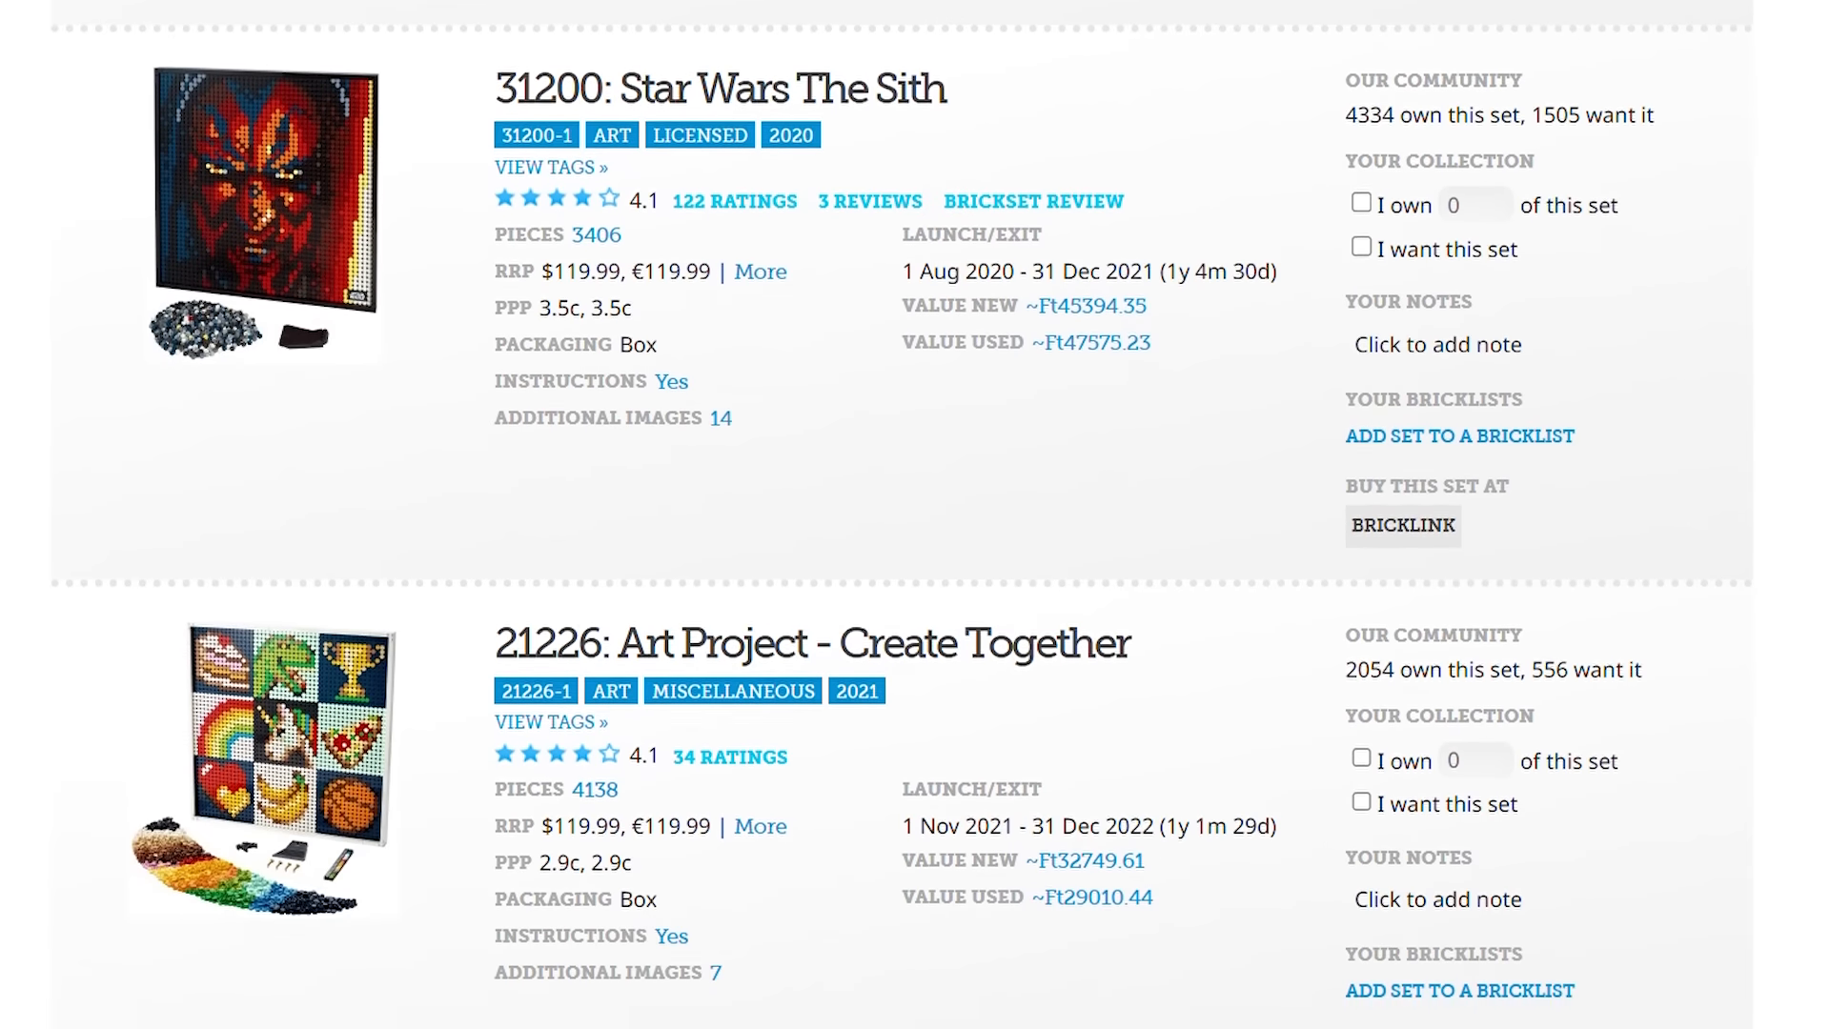
scroll("down", 3)
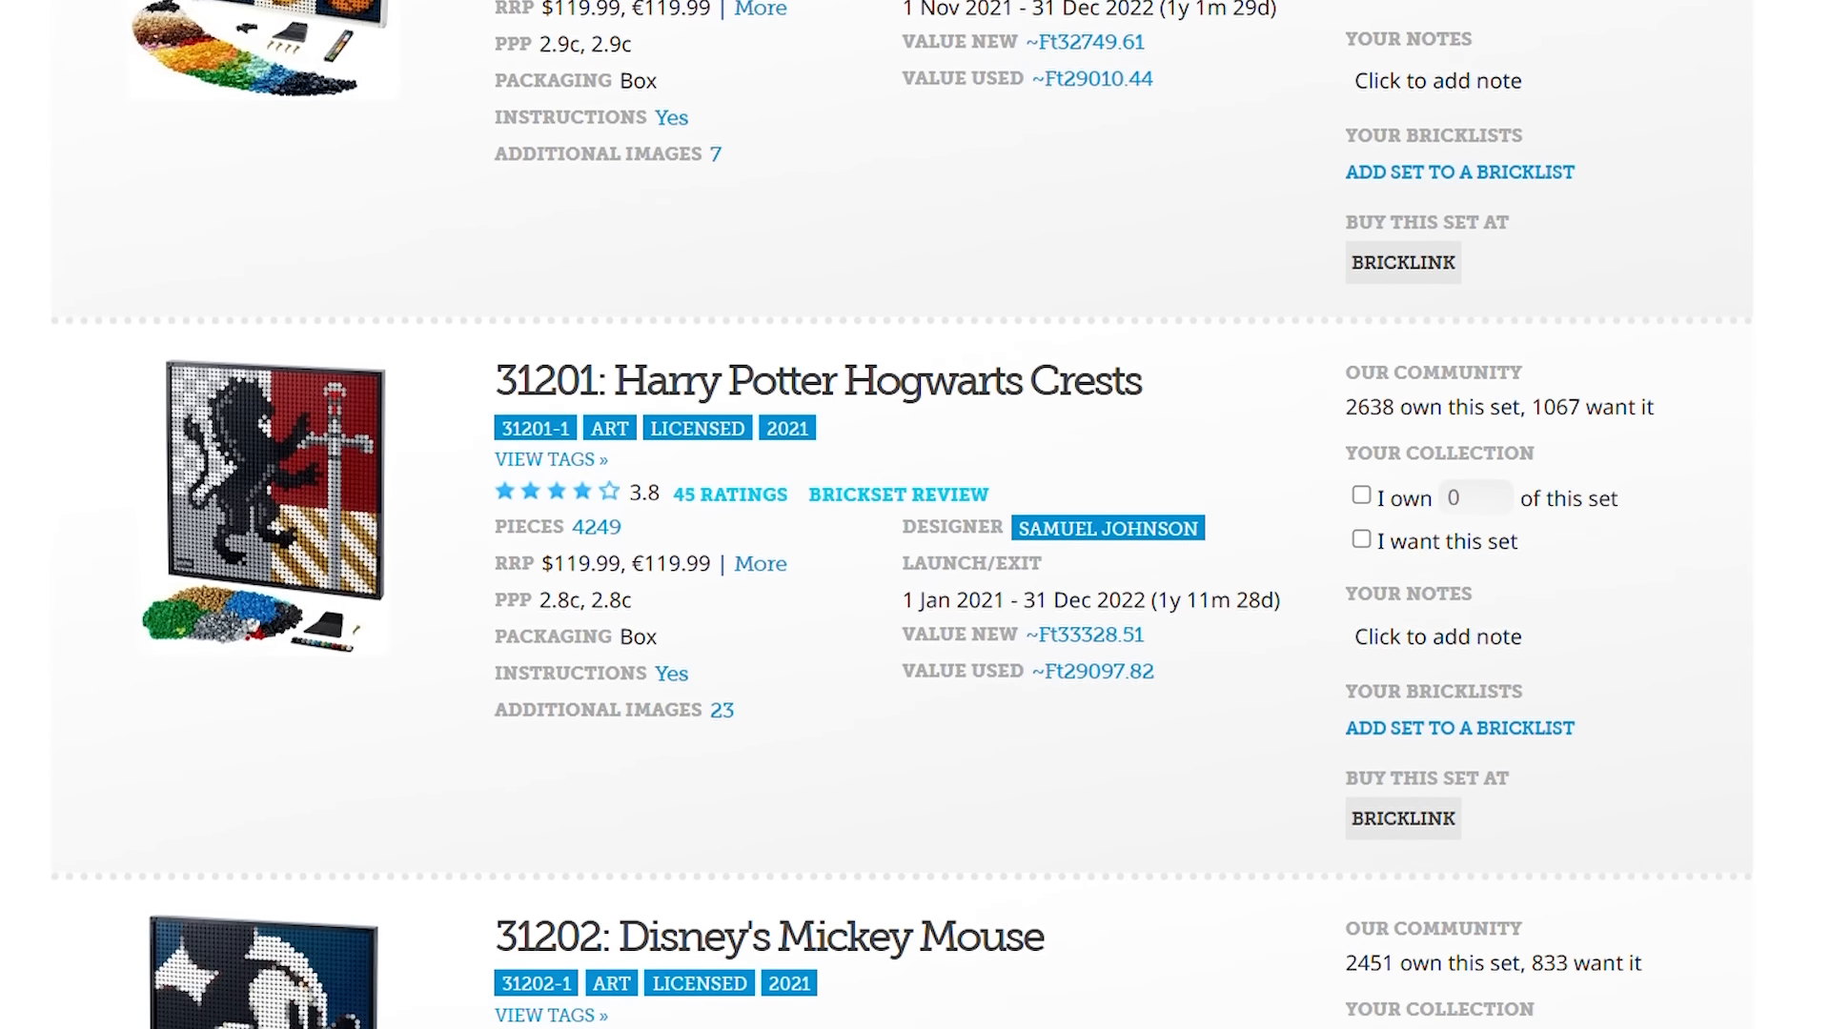
scroll("down", 3)
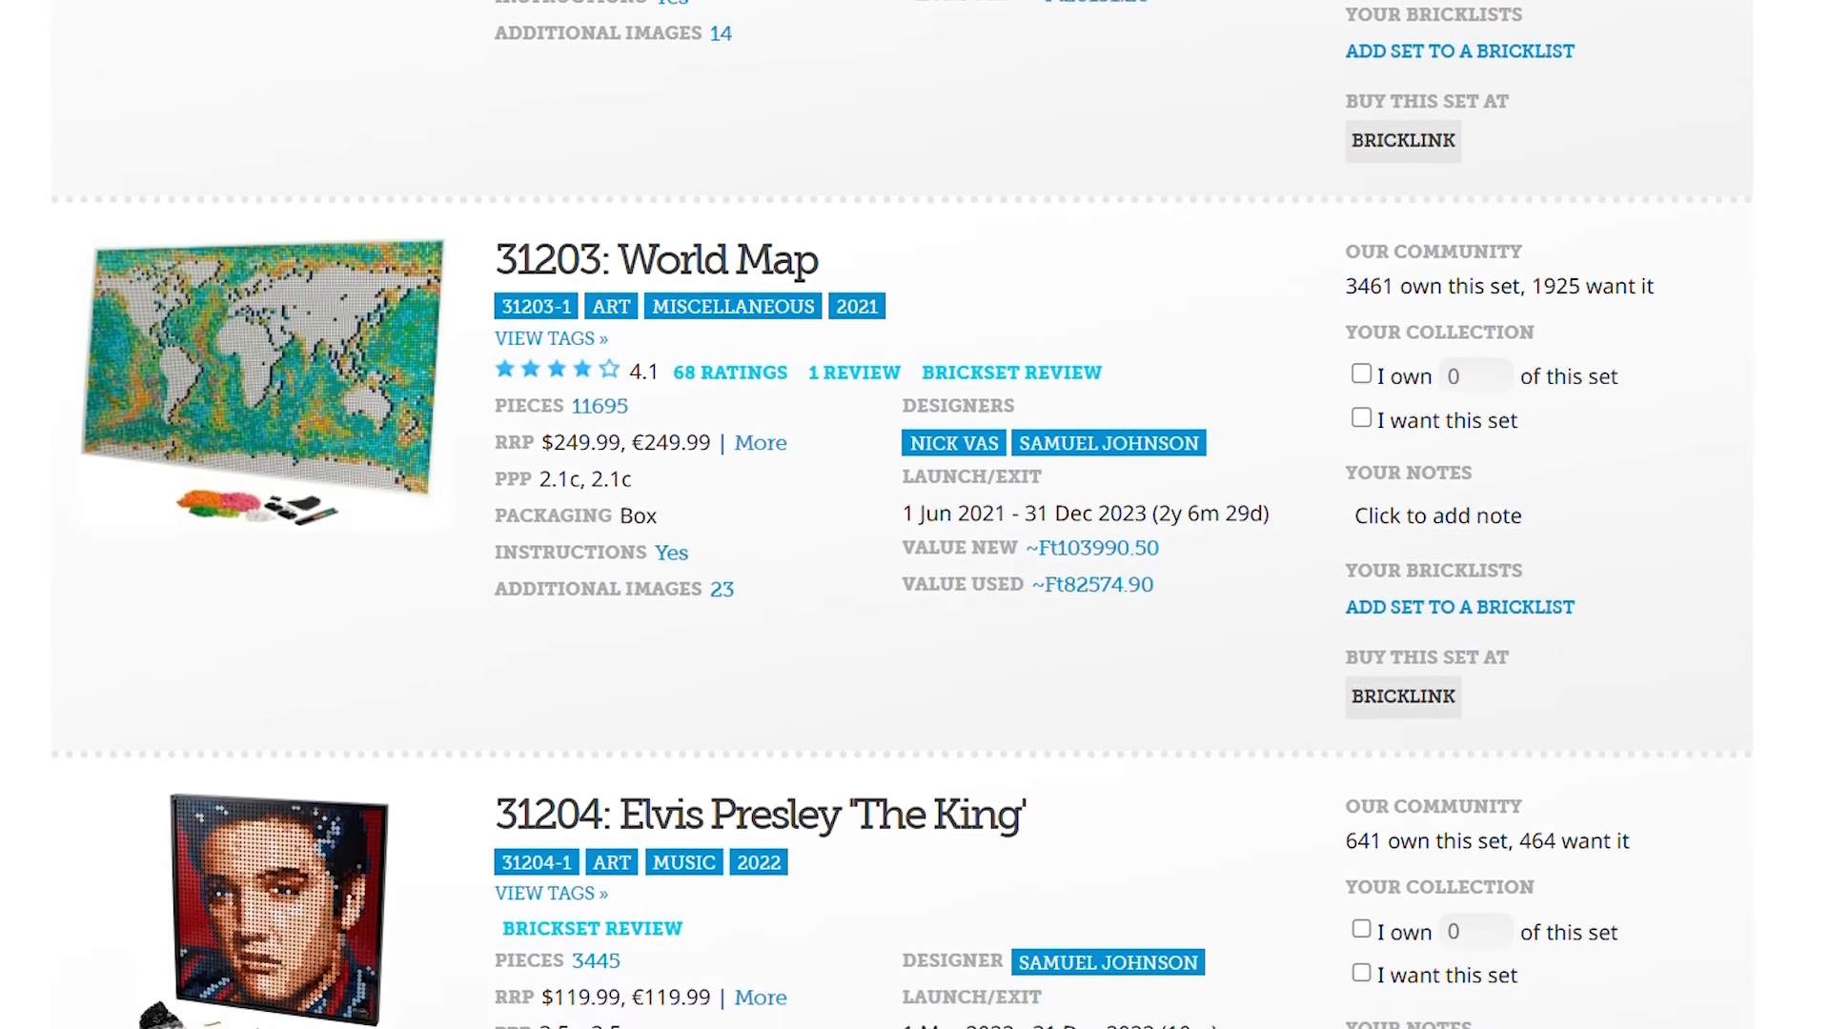